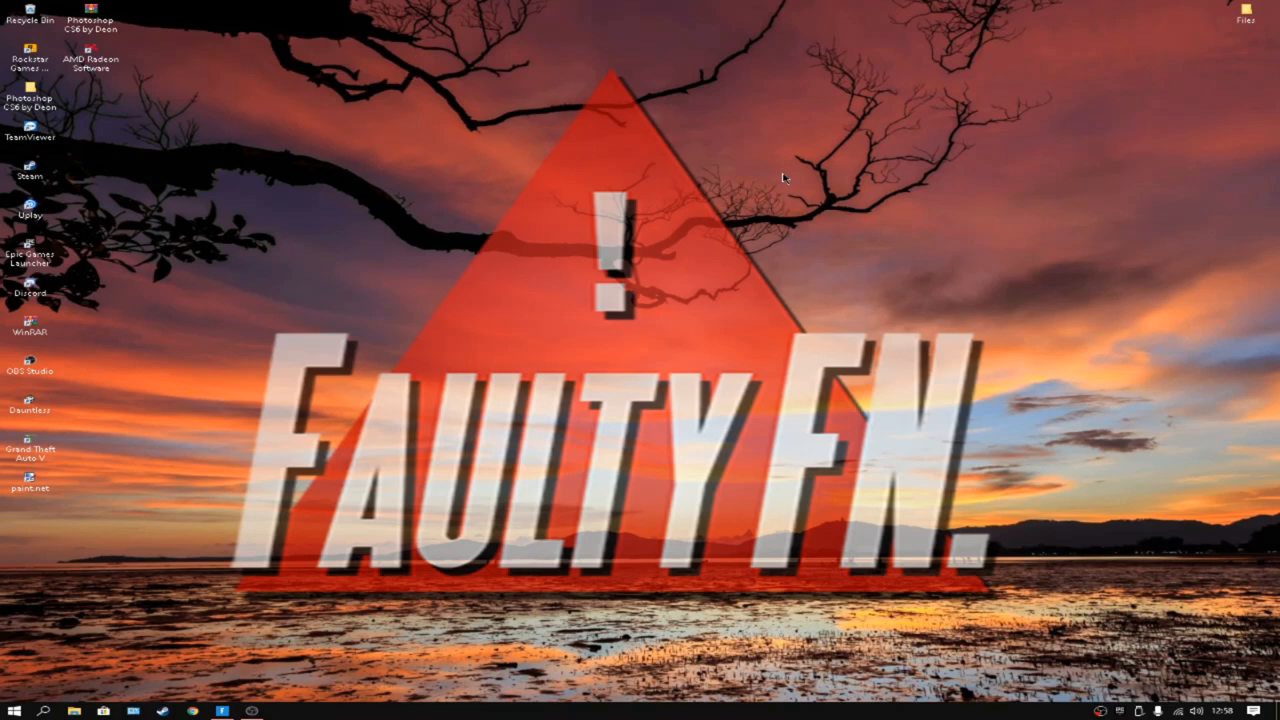
mouse_move(907, 480)
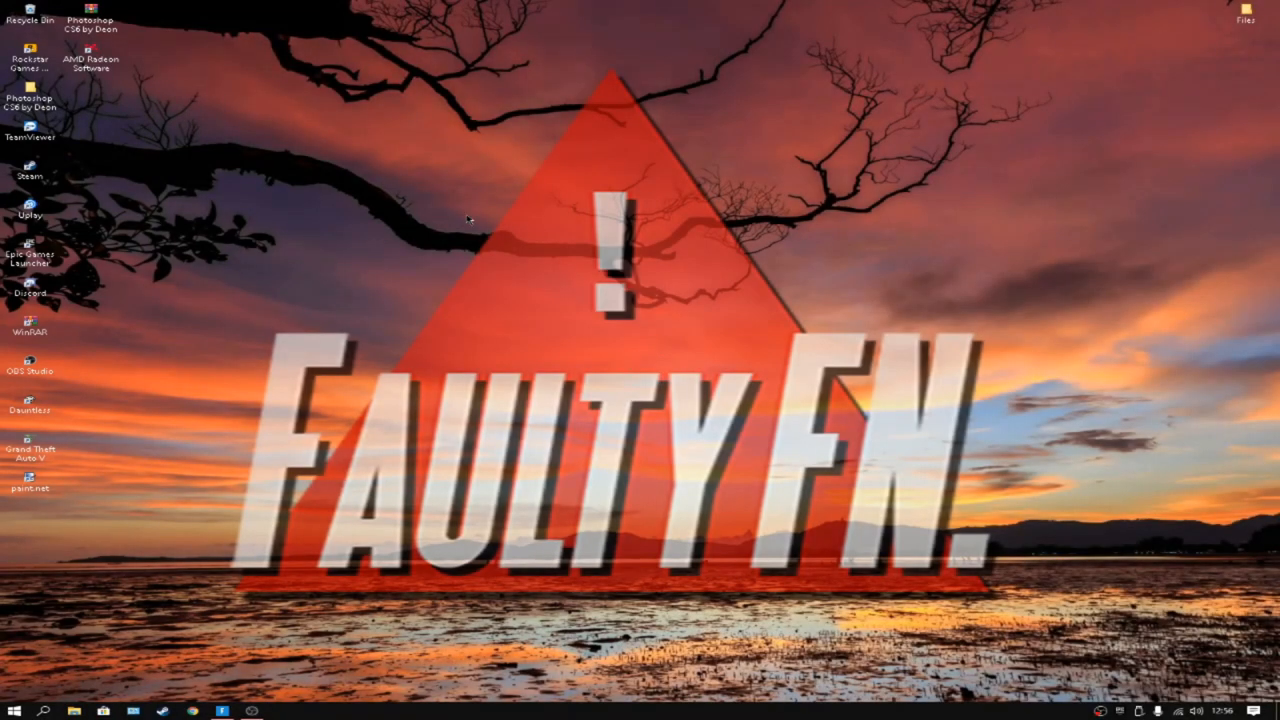
Step: Open the Run dialog with Win+R to reach the user's AppData folder
drag(470, 220, 920, 512)
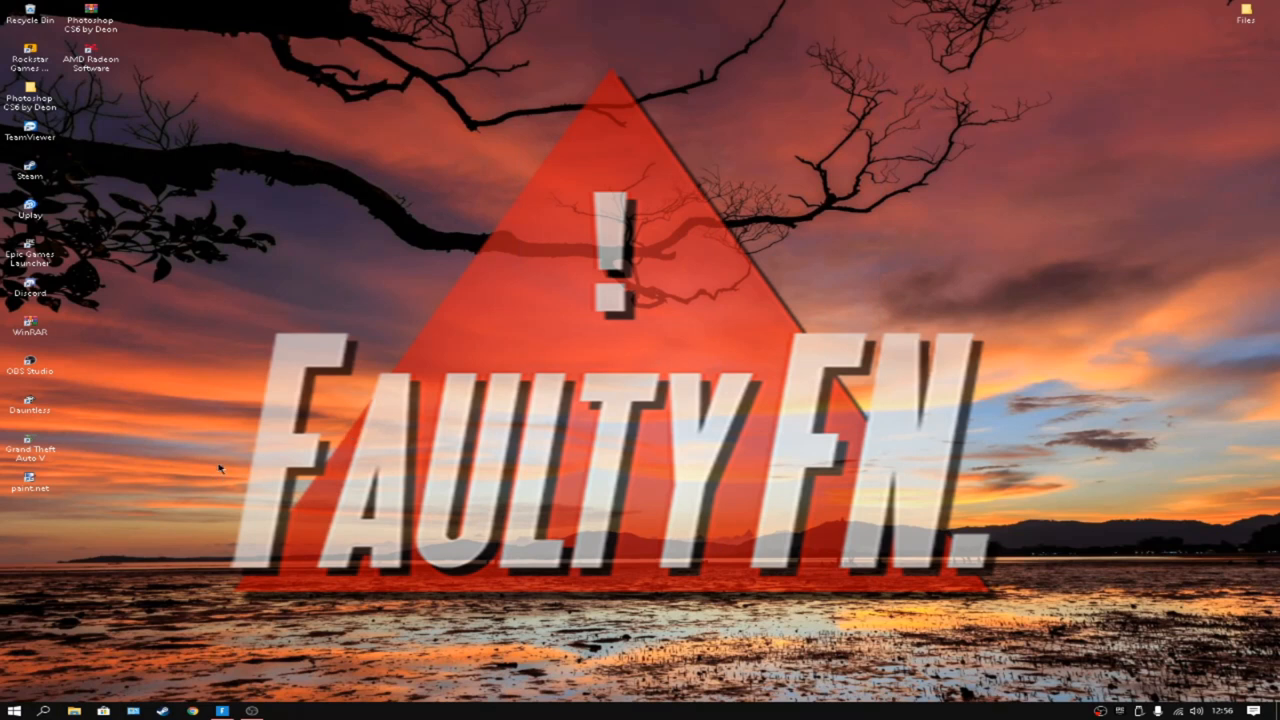
mouse_move(240, 435)
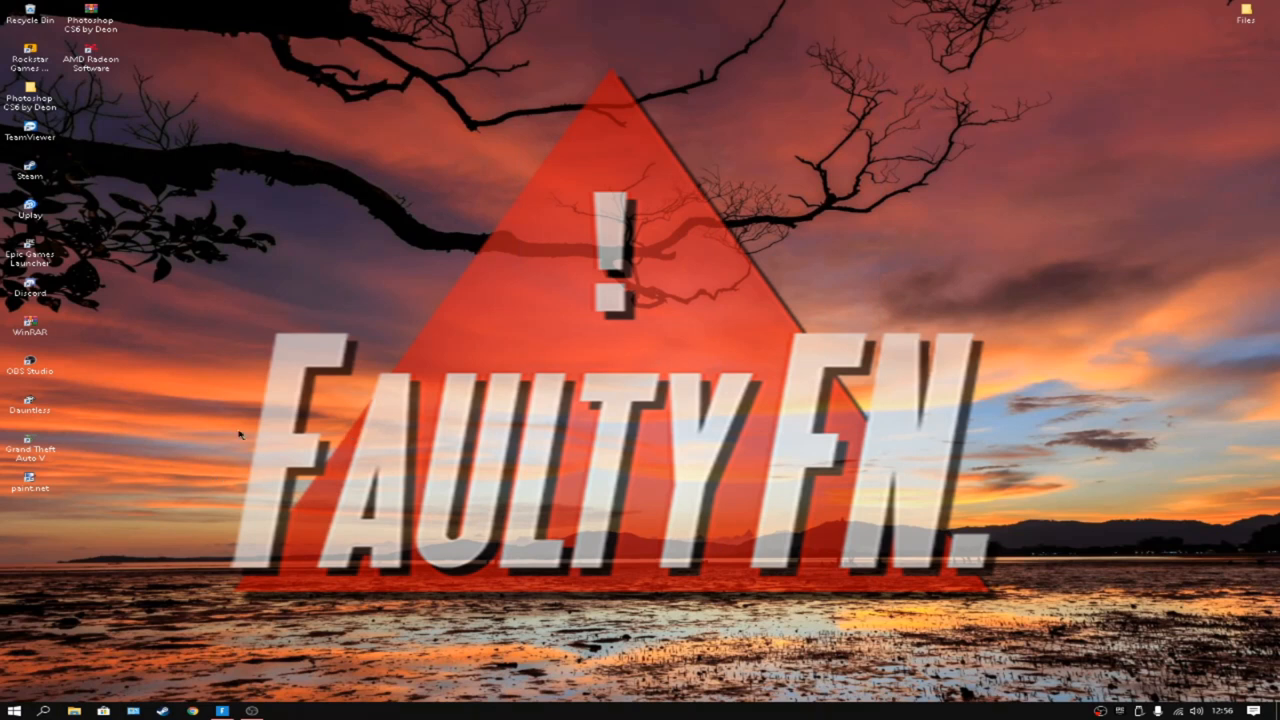
key(Win+r)
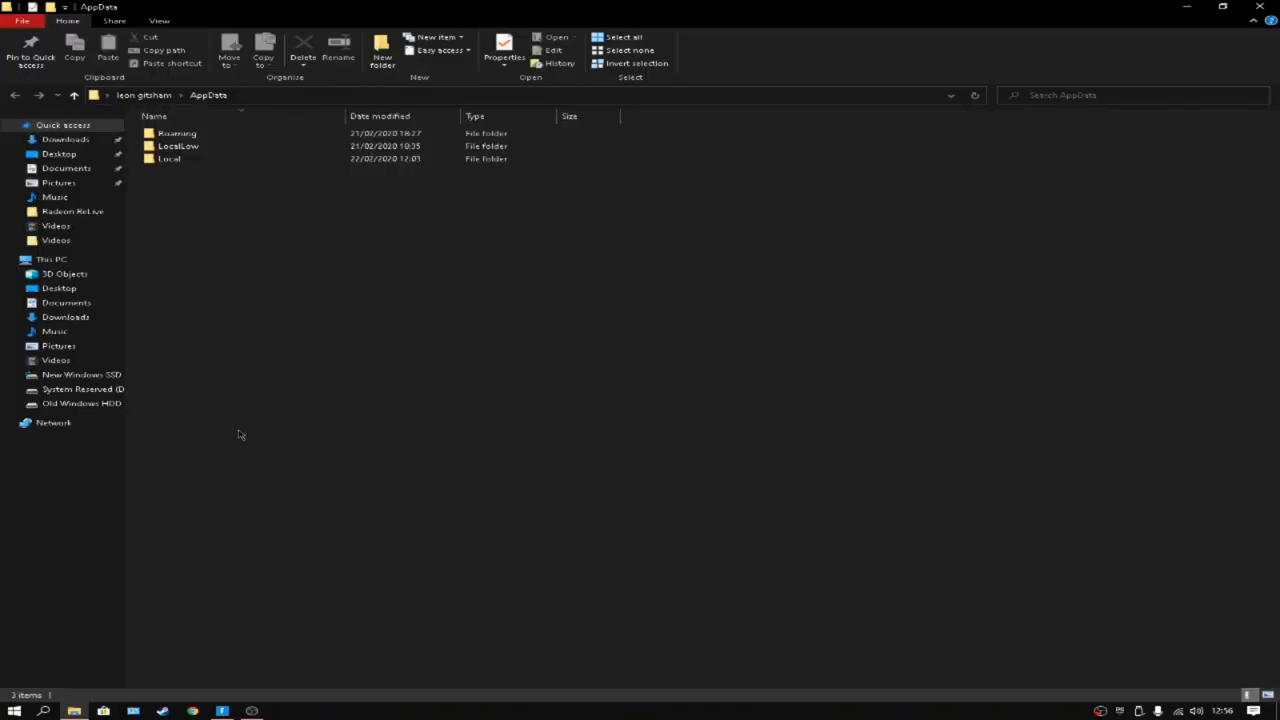
Step: Open Local and rename the FortniteGame folder to reach its WindowsClient config folder
double_click(168, 158)
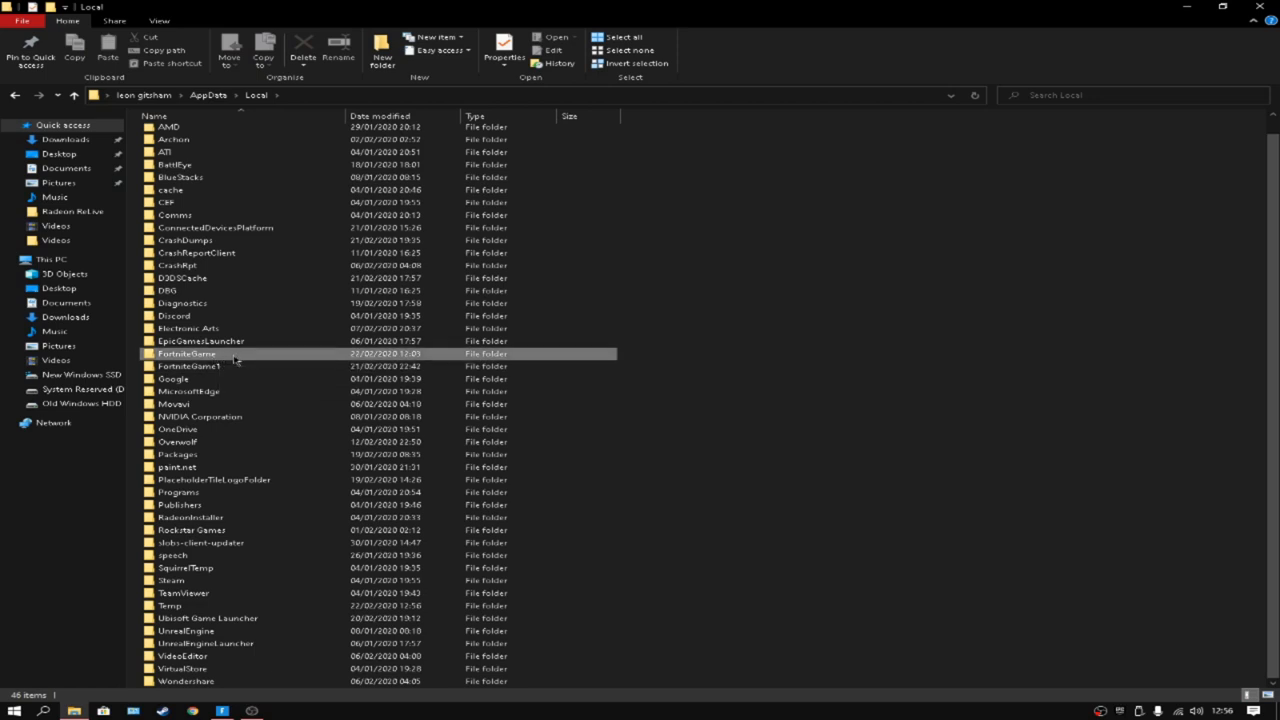
right_click(186, 353)
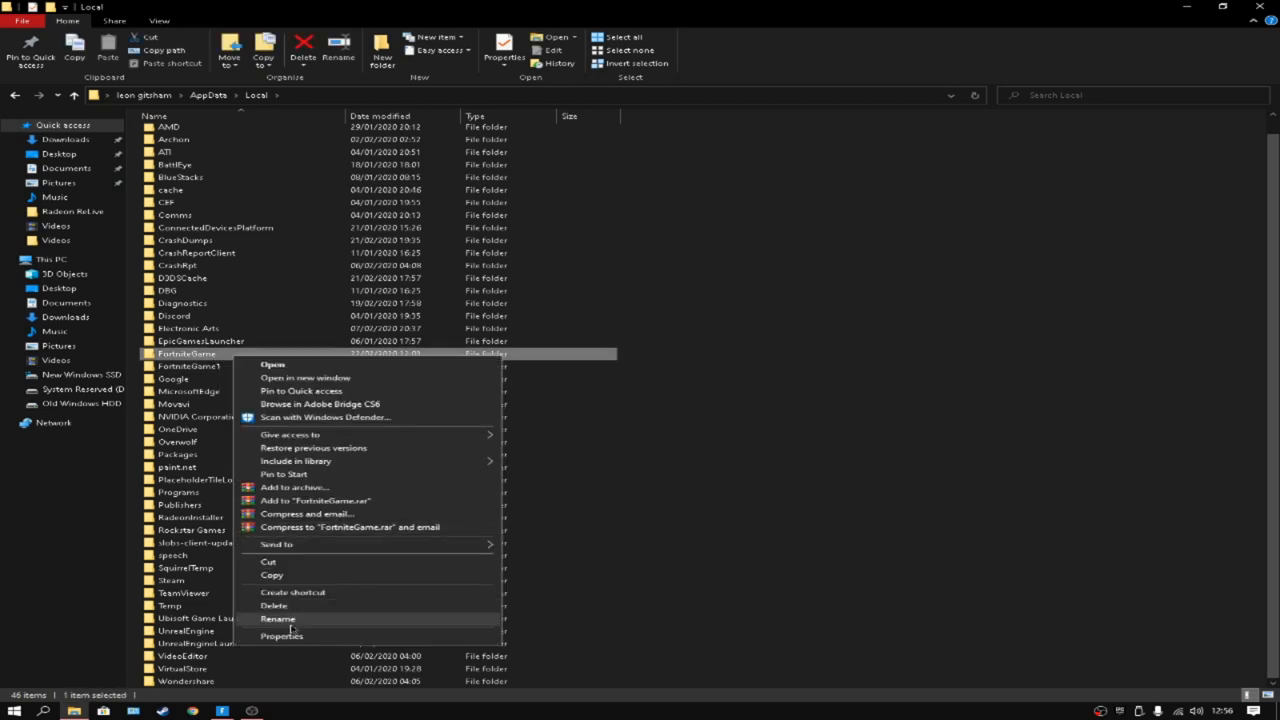
click(278, 618)
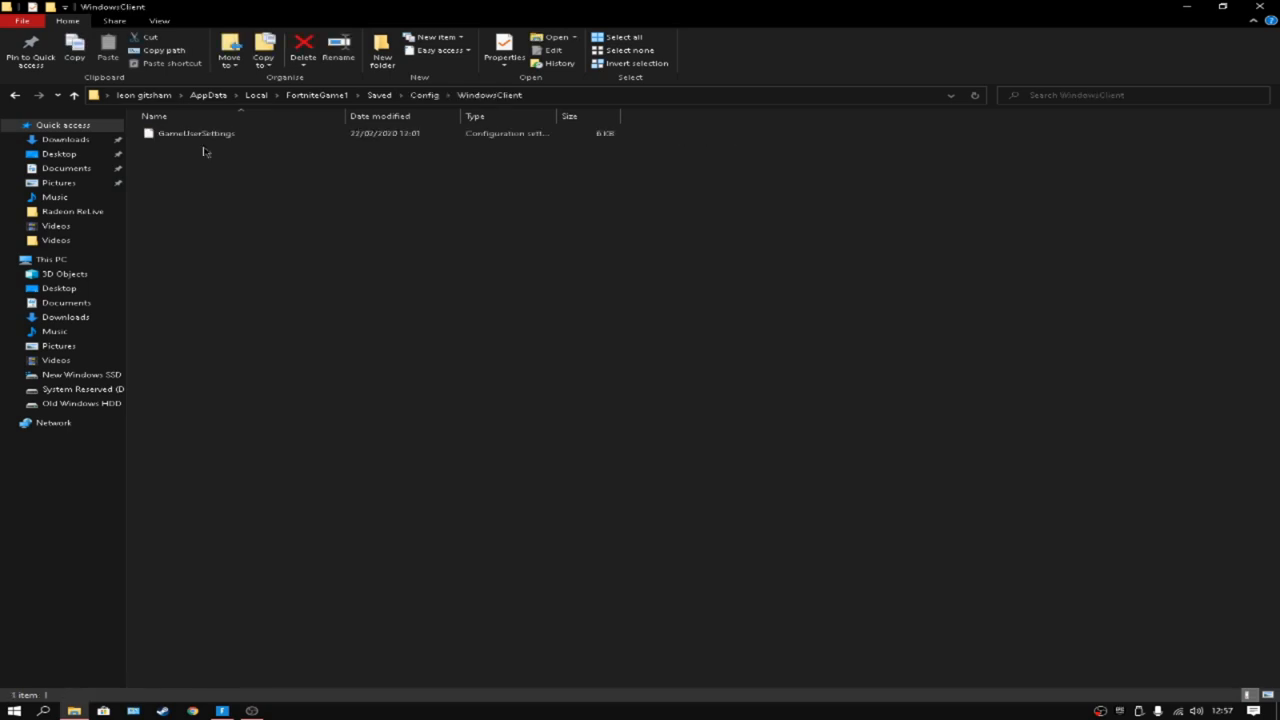
Step: Open GameUserSettings in Notepad and review its 1600 by 1200 resolution lines
double_click(196, 133)
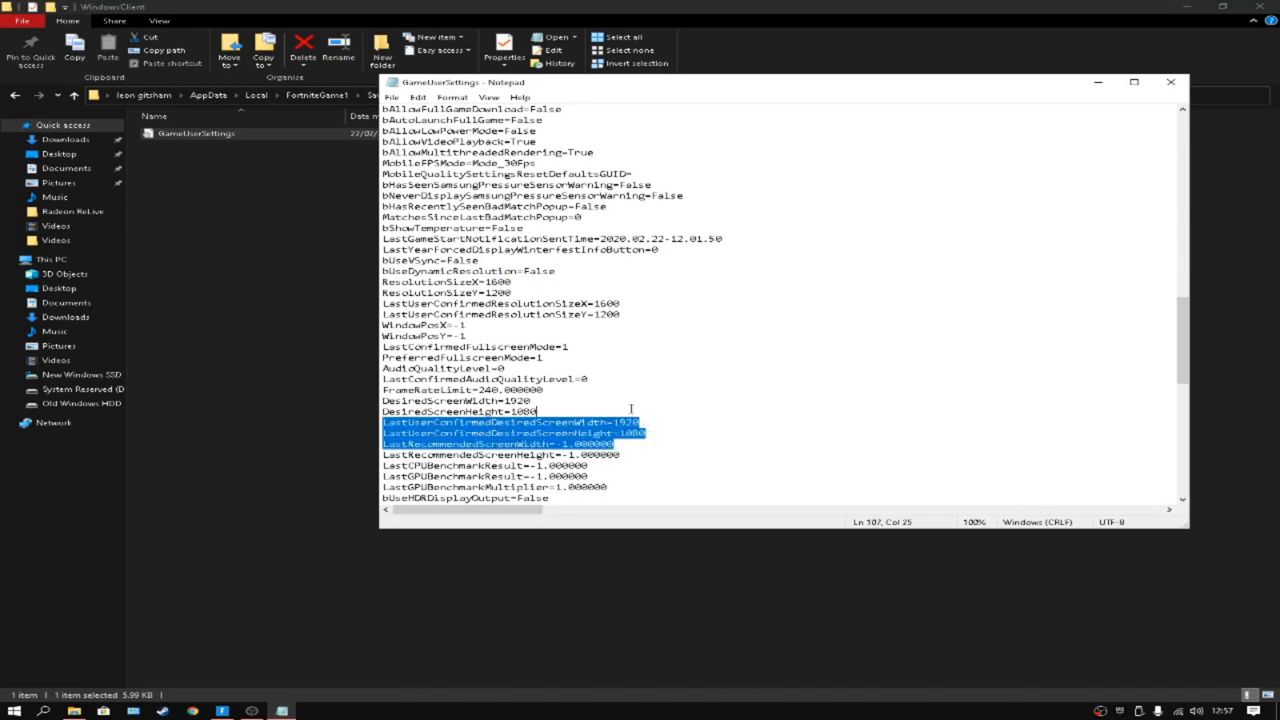
click(1170, 82)
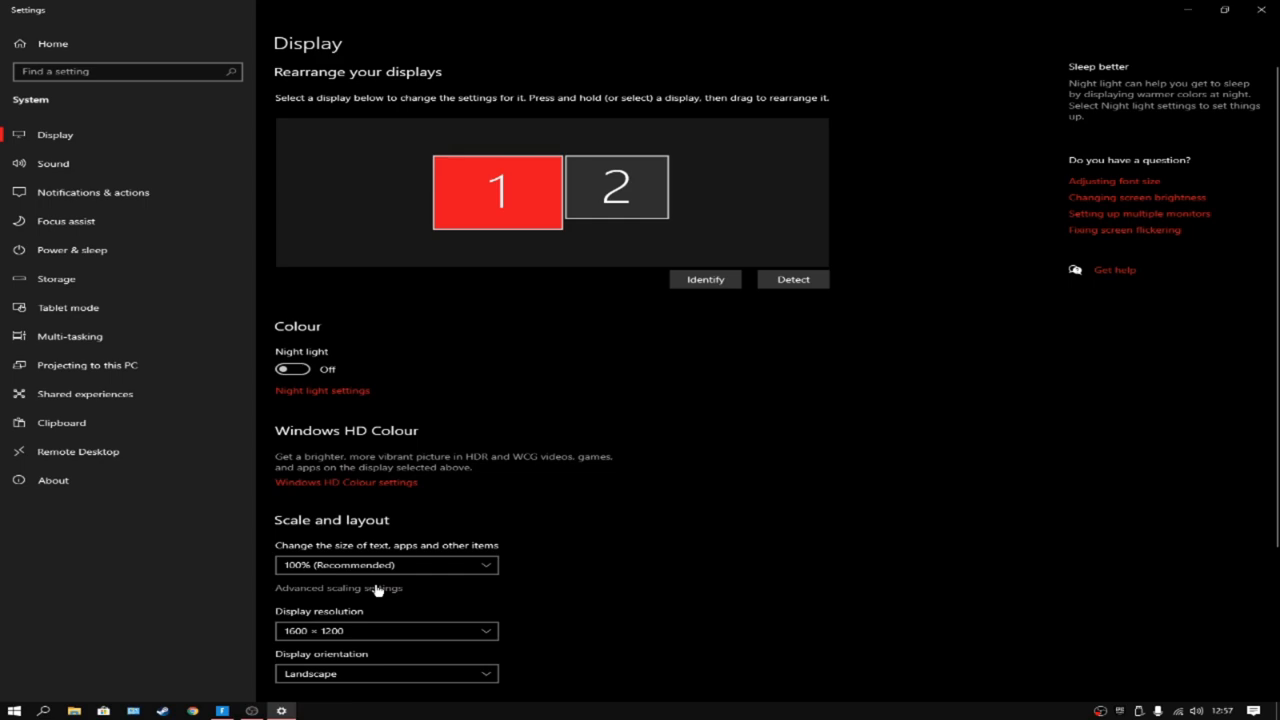
Step: Scroll to Display resolution, confirm 1600 × 1200, and close Settings
scroll(down, 3)
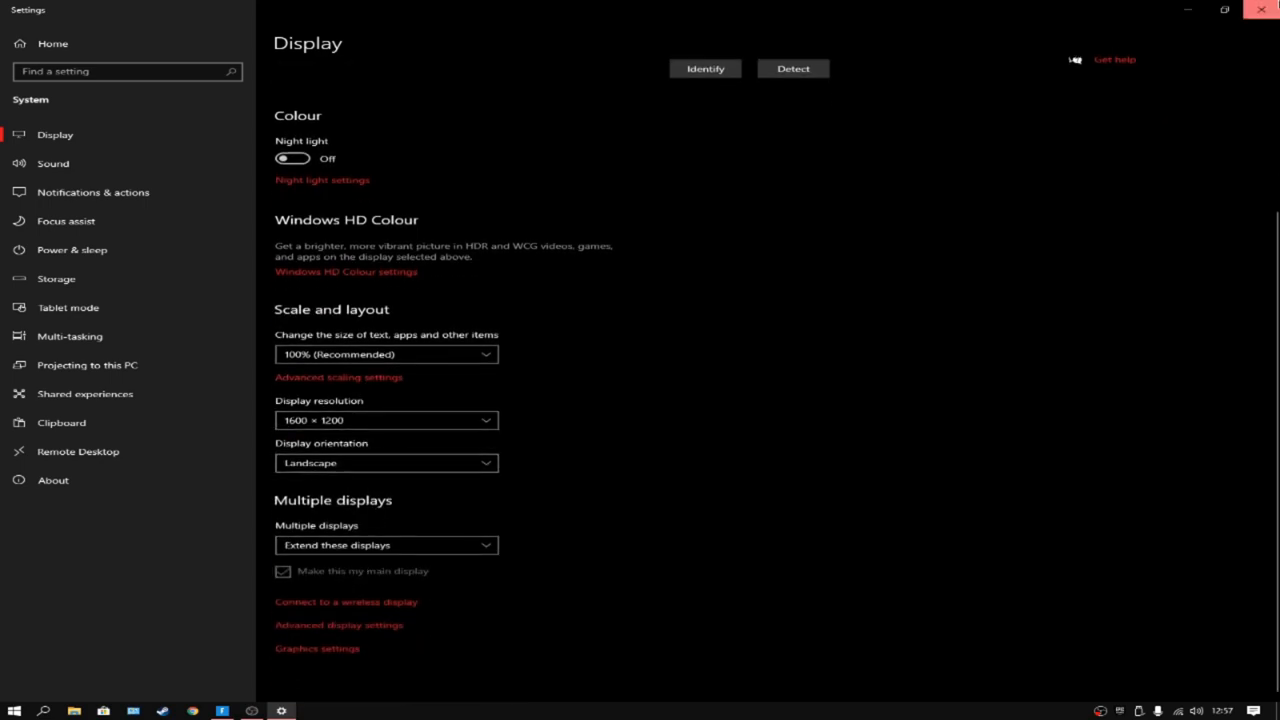
click(222, 710)
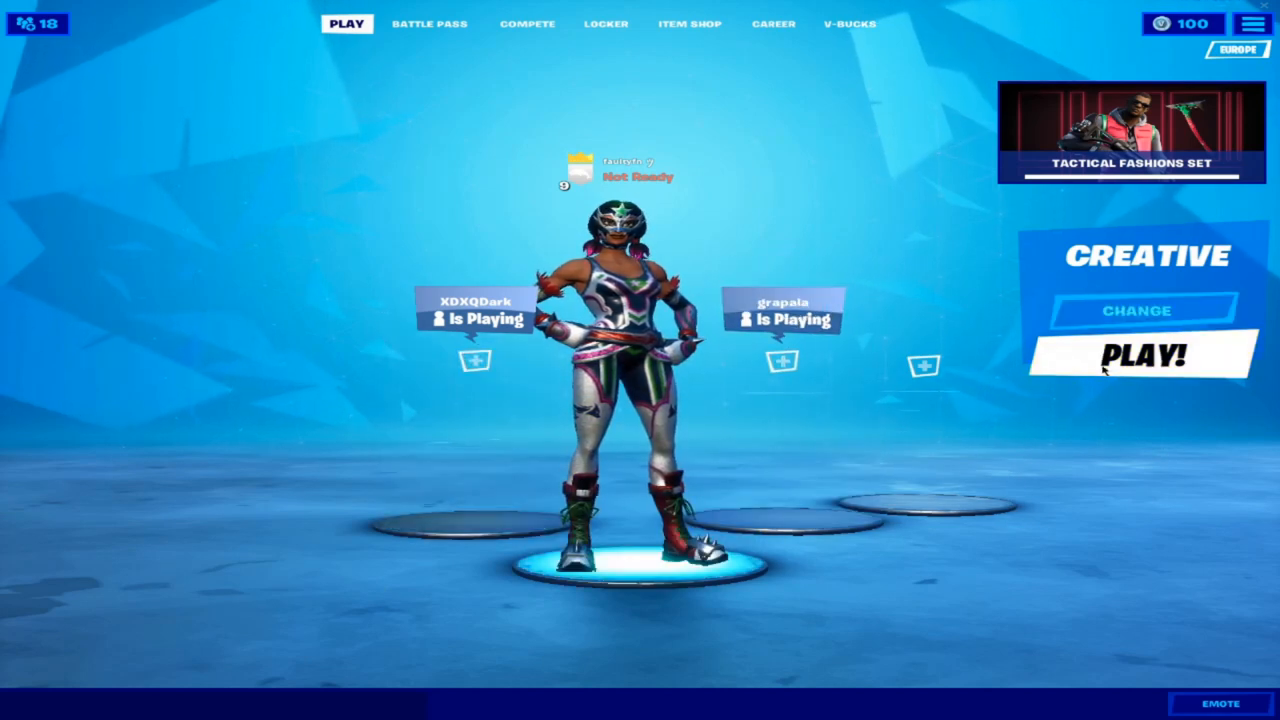
Step: Start Creative matchmaking and proceed on the top entry to reach Brutus's hideout
click(1137, 356)
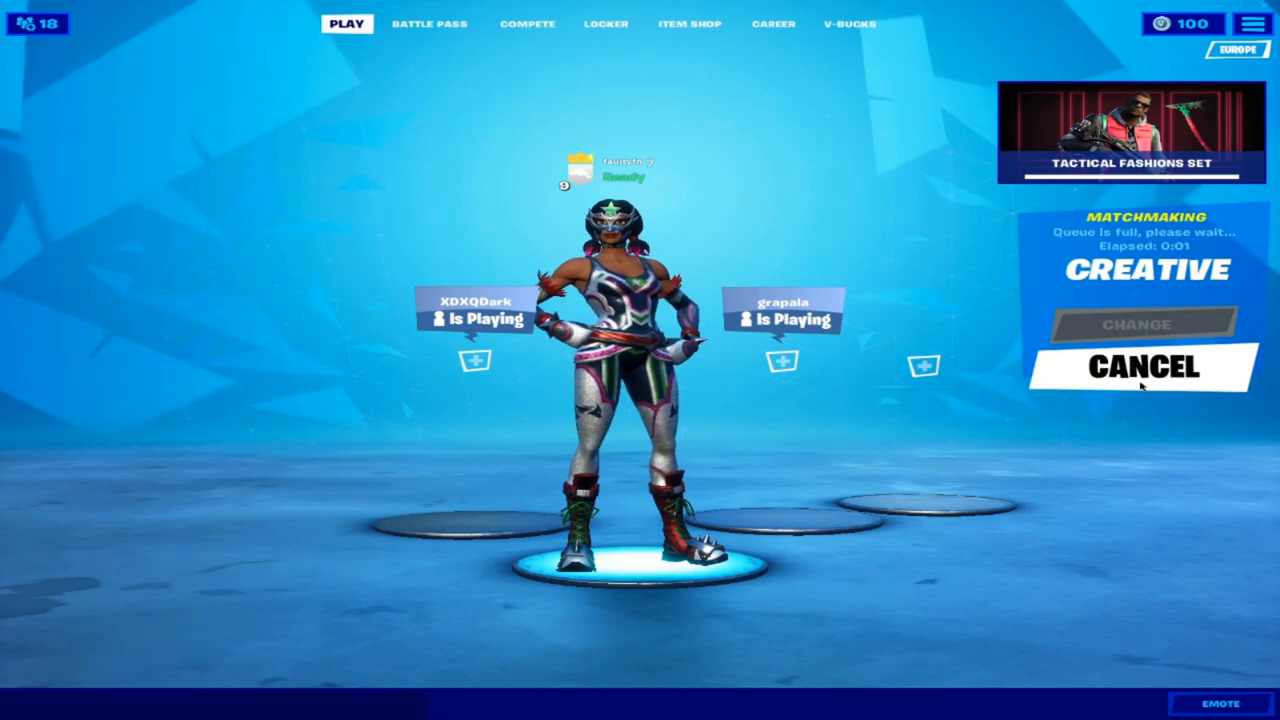
click(1141, 367)
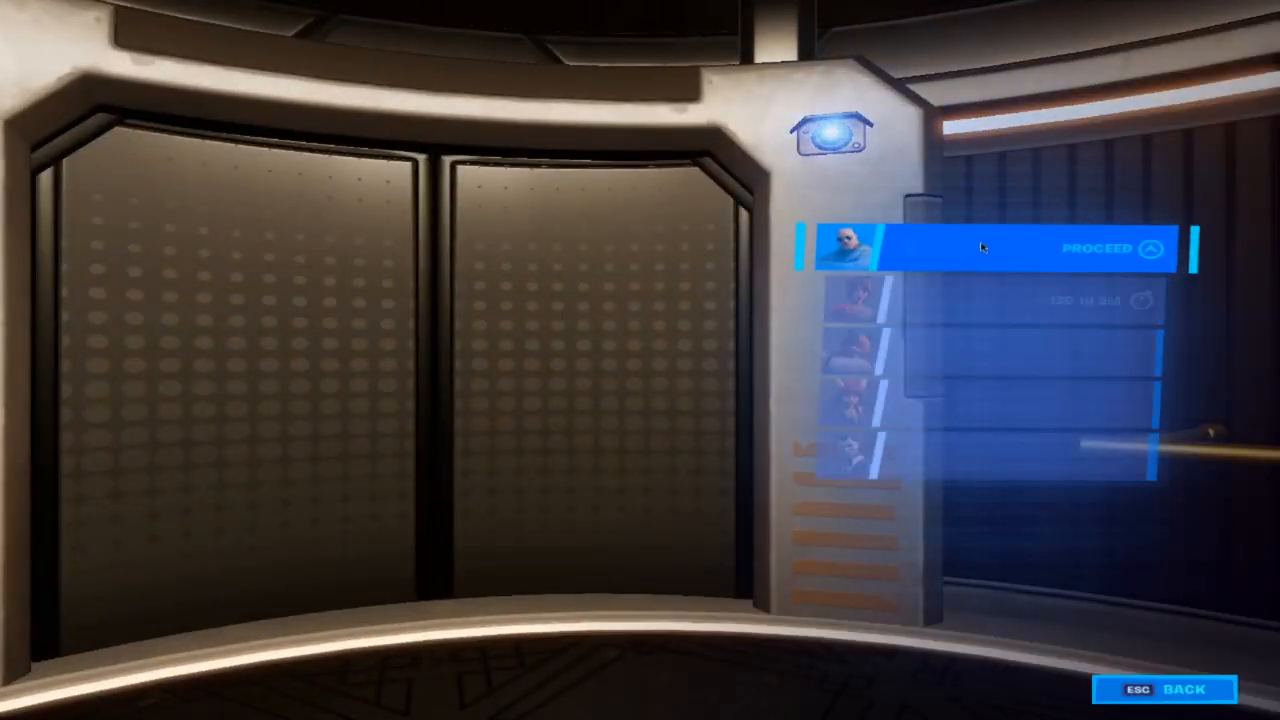
click(1096, 248)
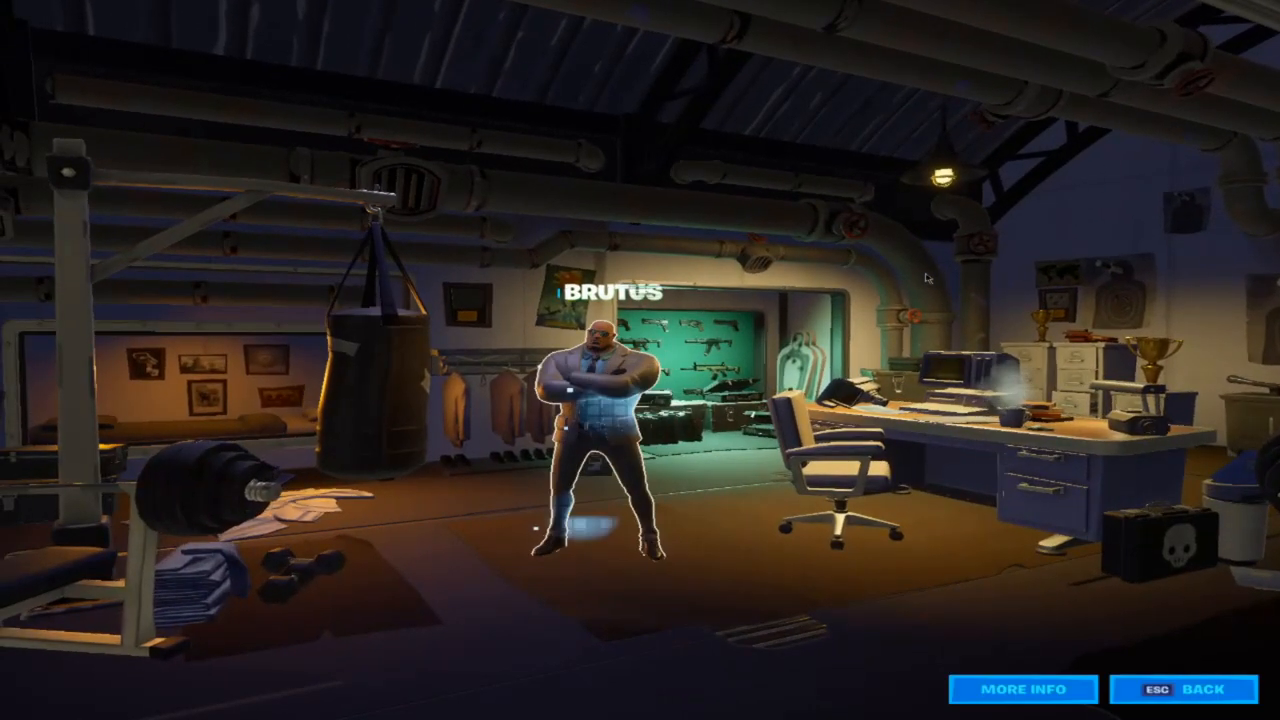